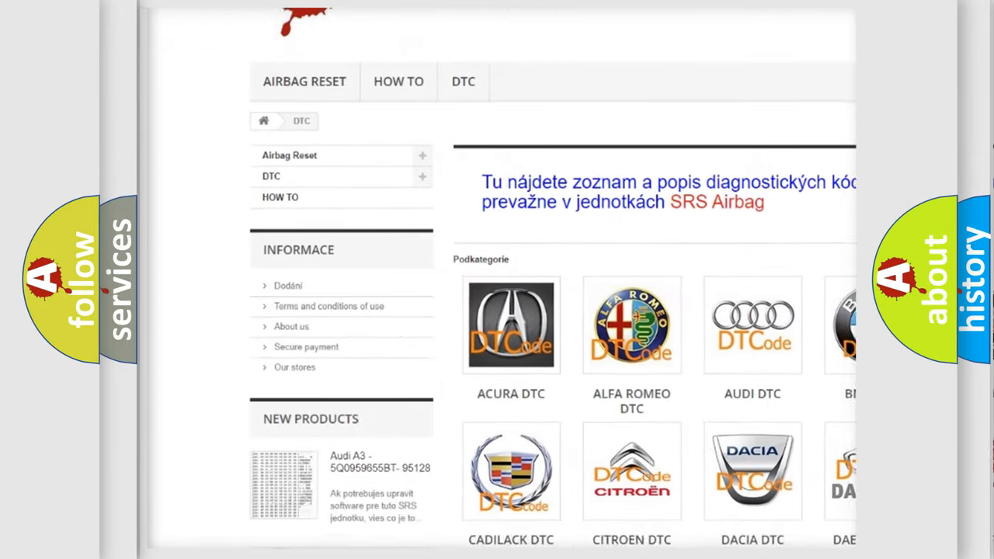
{"action": "scroll", "scroll_direction": "down", "scroll_amount": 3}
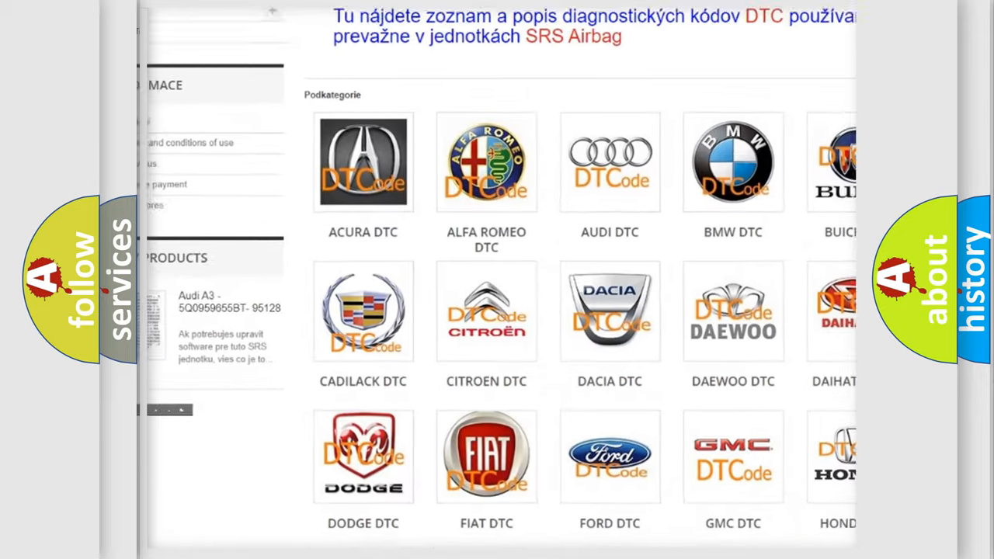
{"action": "scroll", "scroll_direction": "down", "scroll_amount": 3}
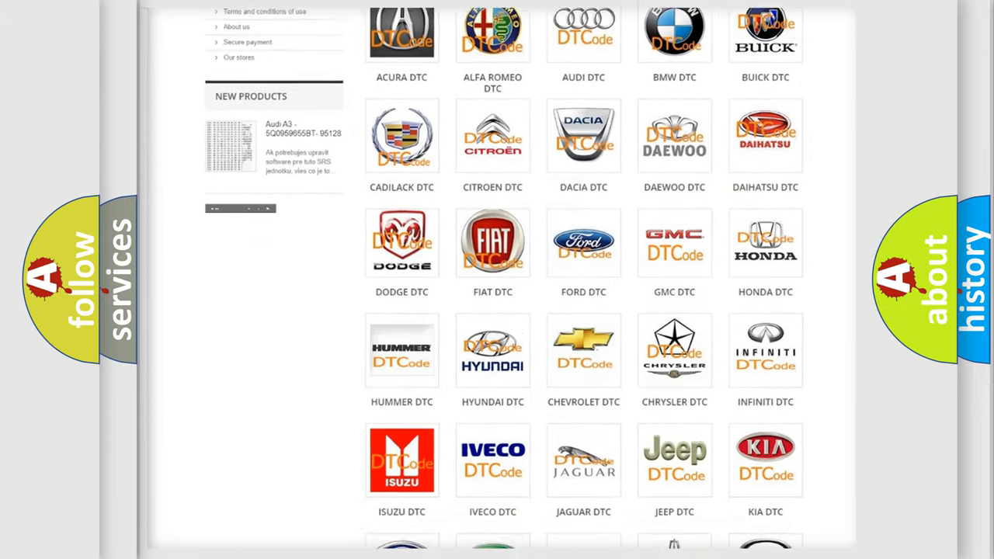
{"action": "scroll", "scroll_direction": "down", "scroll_amount": 3}
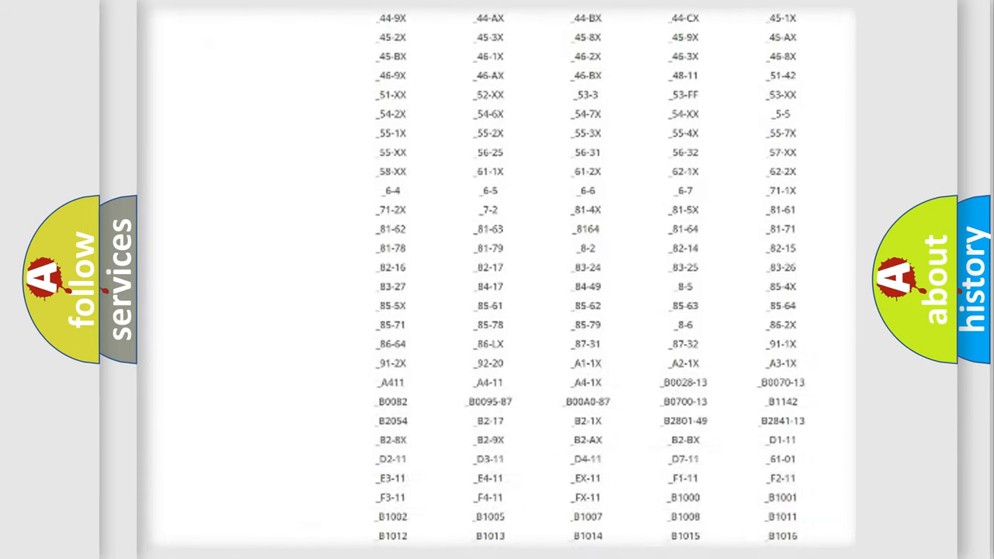
{"action": "scroll", "scroll_direction": "down", "scroll_amount": 3}
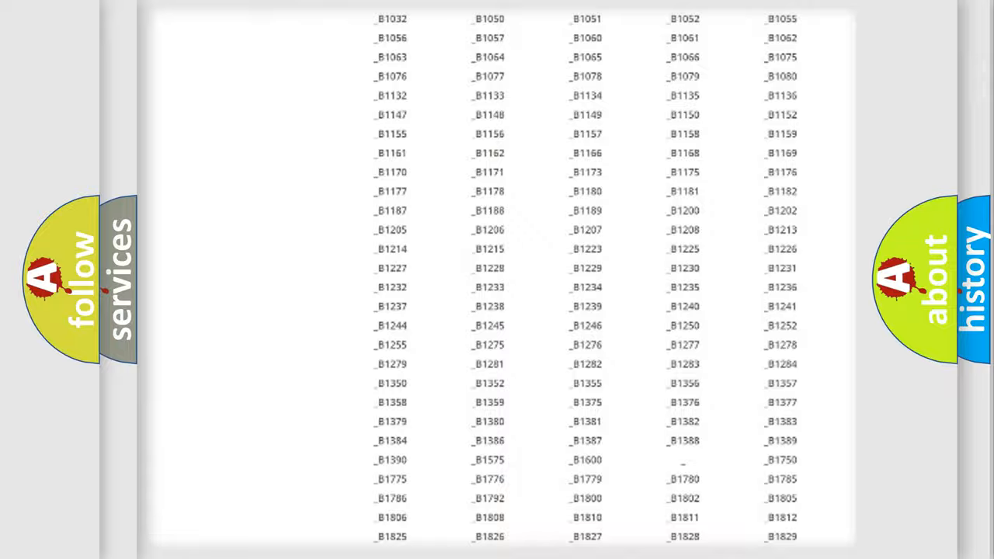